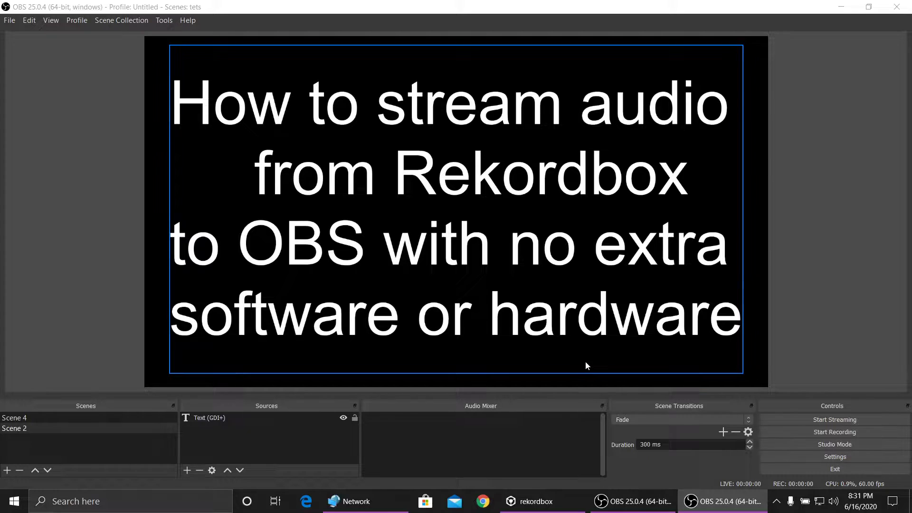
Open rekordbox Preferences on the Audio tab showing the DDJ-1000 ASIO device.
click(536, 501)
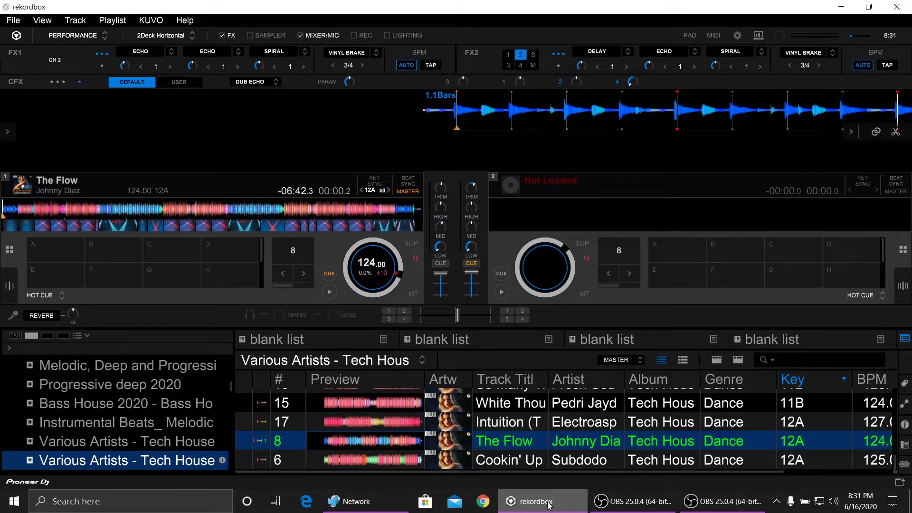
click(13, 20)
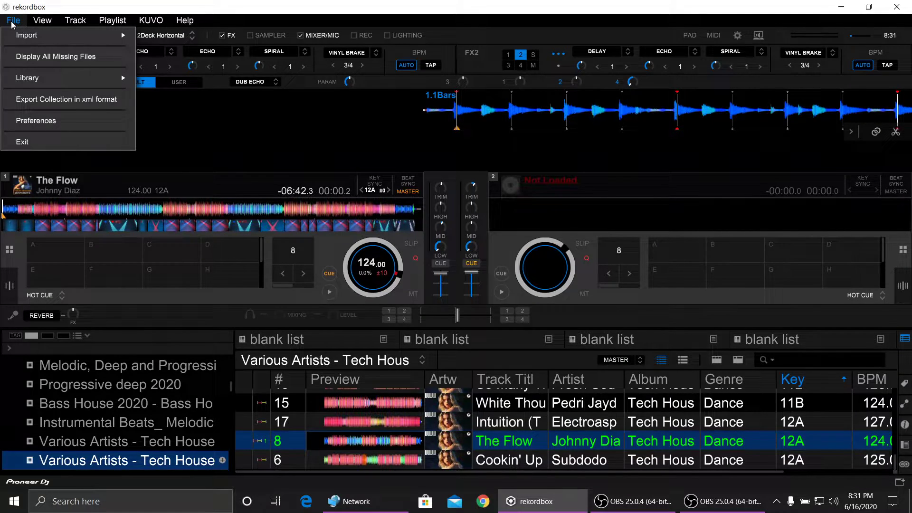
click(36, 120)
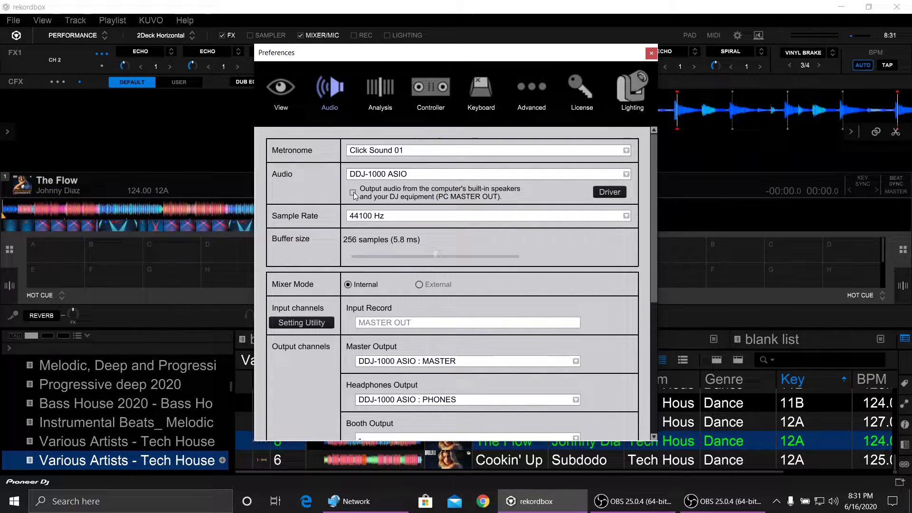
Enable output to built-in speakers and DJ equipment, keeping Master Output on DDJ-1000 plus Realtek speakers.
click(352, 193)
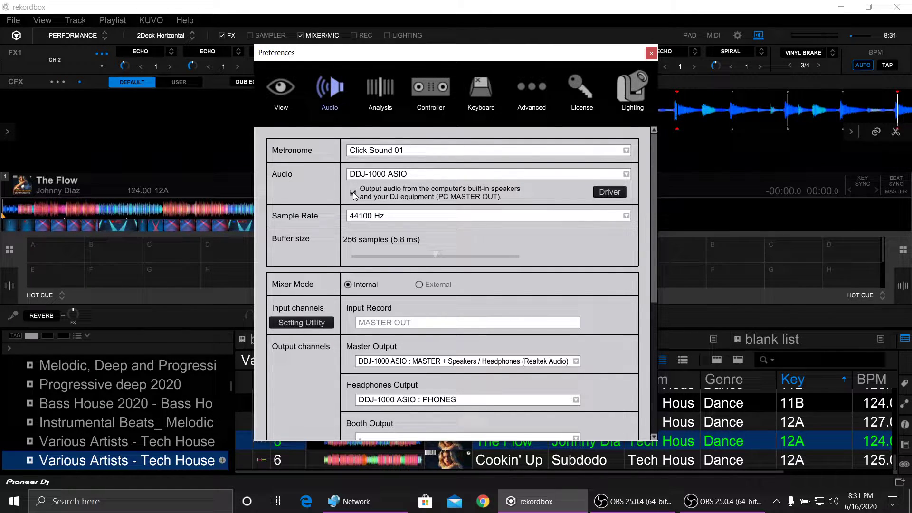
click(353, 192)
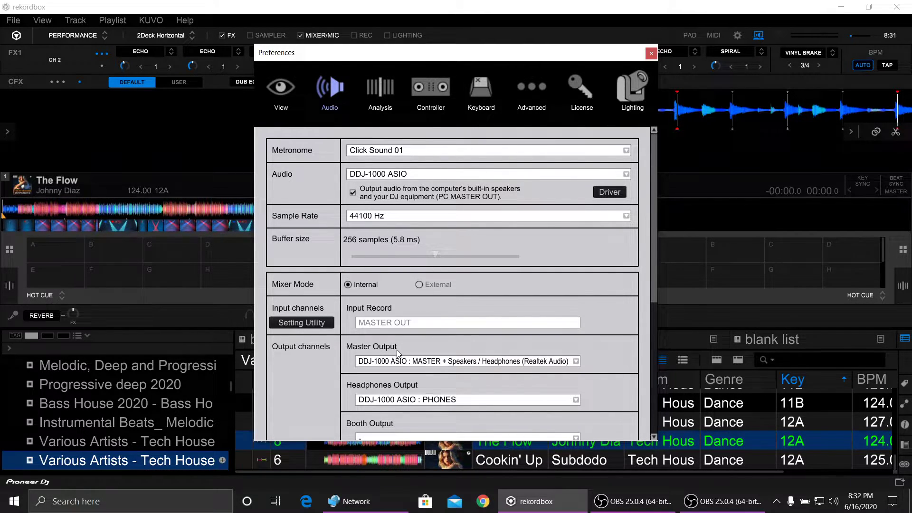
click(576, 361)
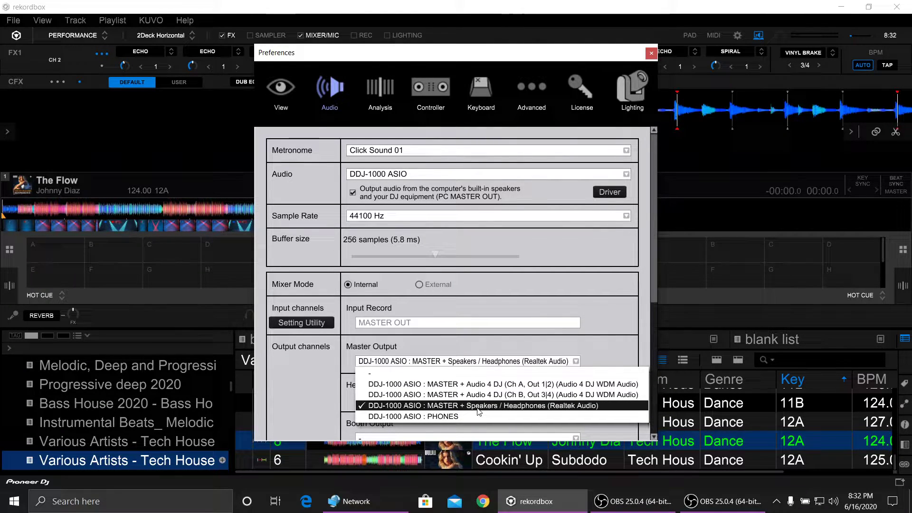
click(480, 406)
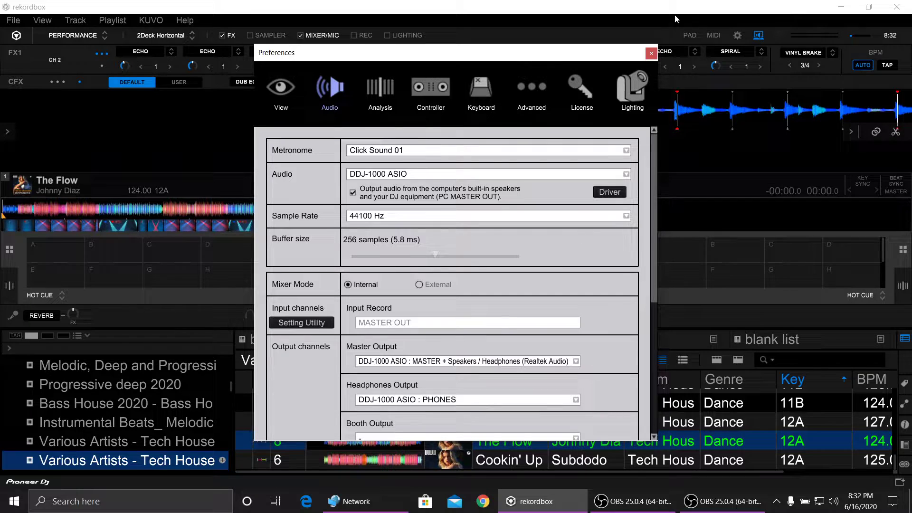
click(651, 53)
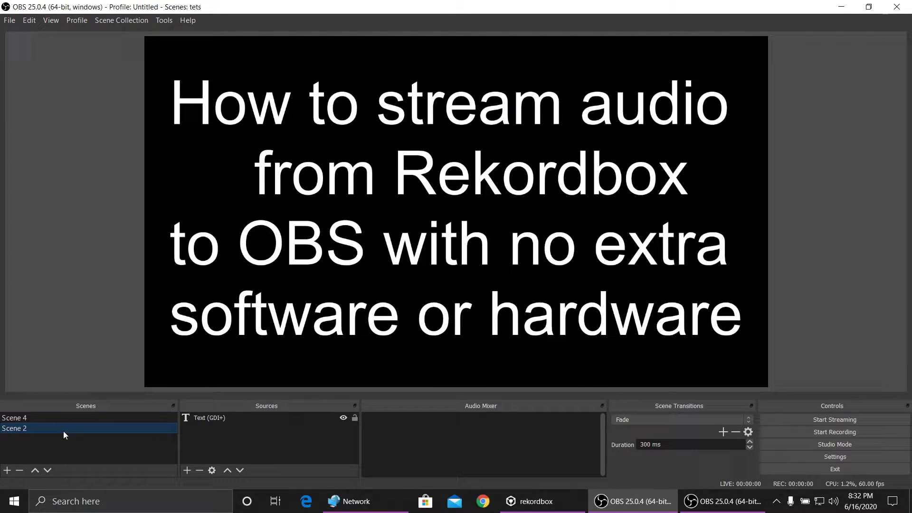
Select Scene 4 and delete its existing Audio Output Capture source.
click(14, 418)
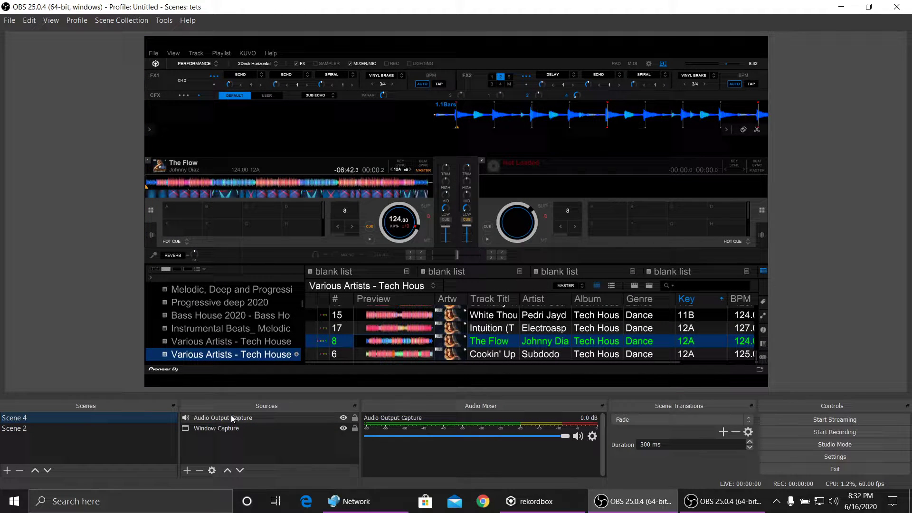
click(223, 418)
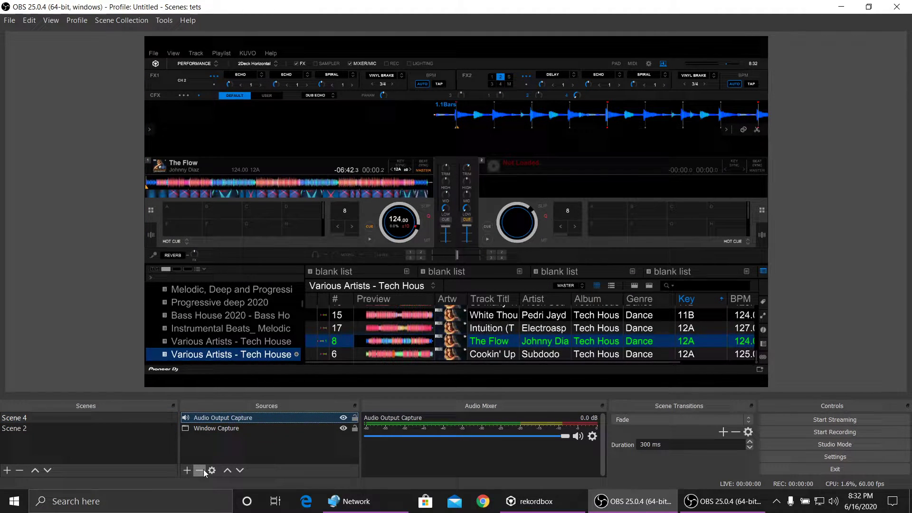
click(199, 470)
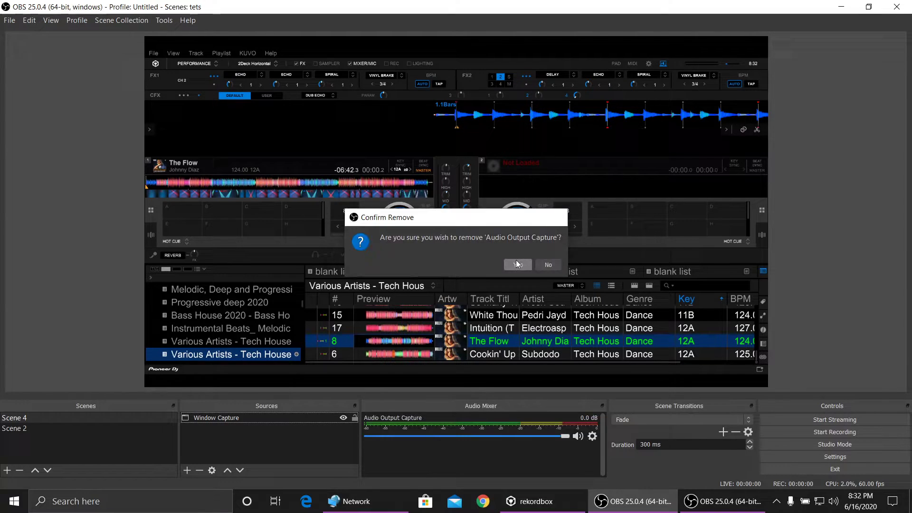
click(518, 264)
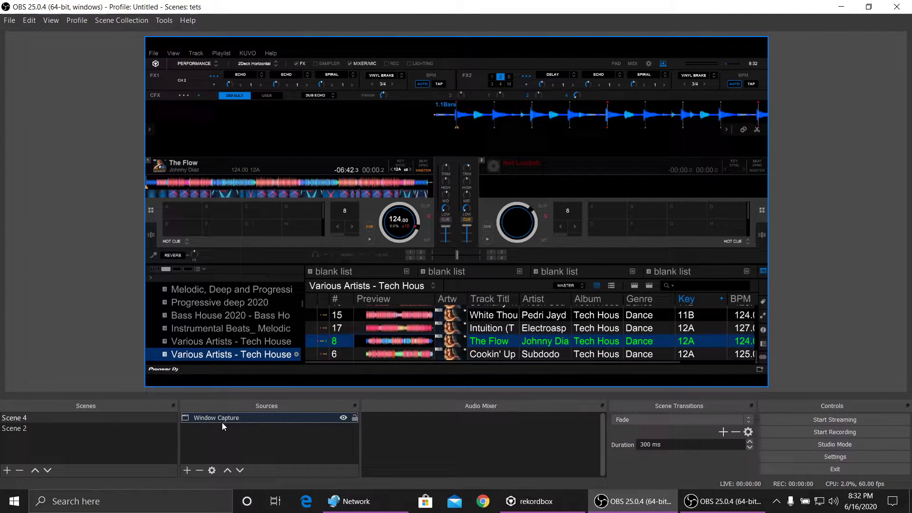
Add an Audio Output Capture source using the Speakers / Headphones (Realtek Audio) device.
click(187, 470)
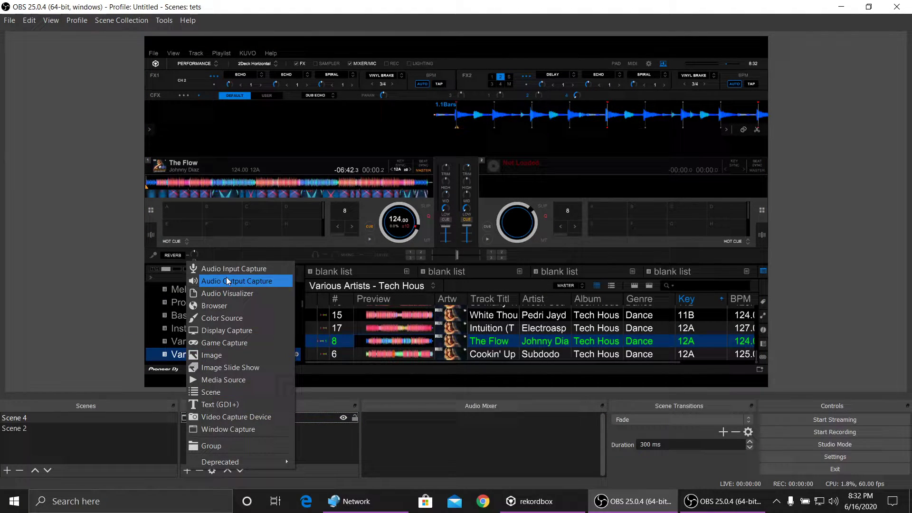
mouse_move(223, 285)
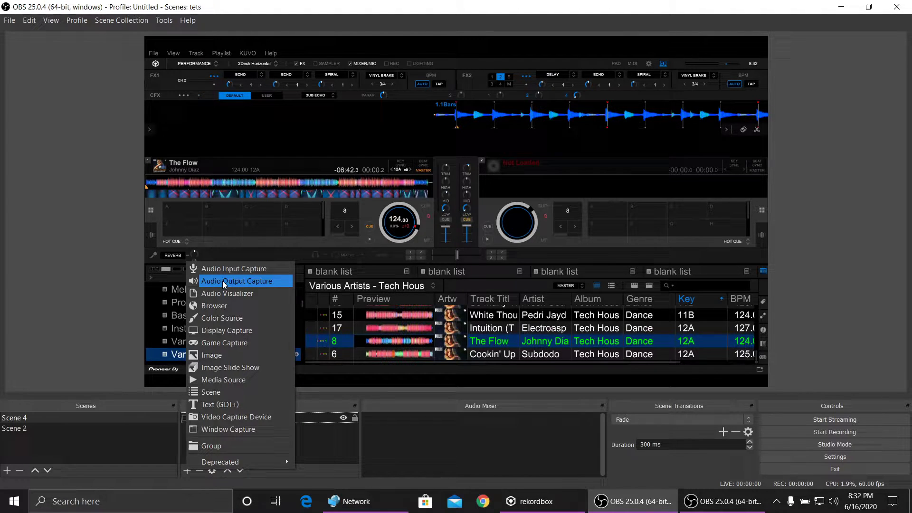
click(236, 280)
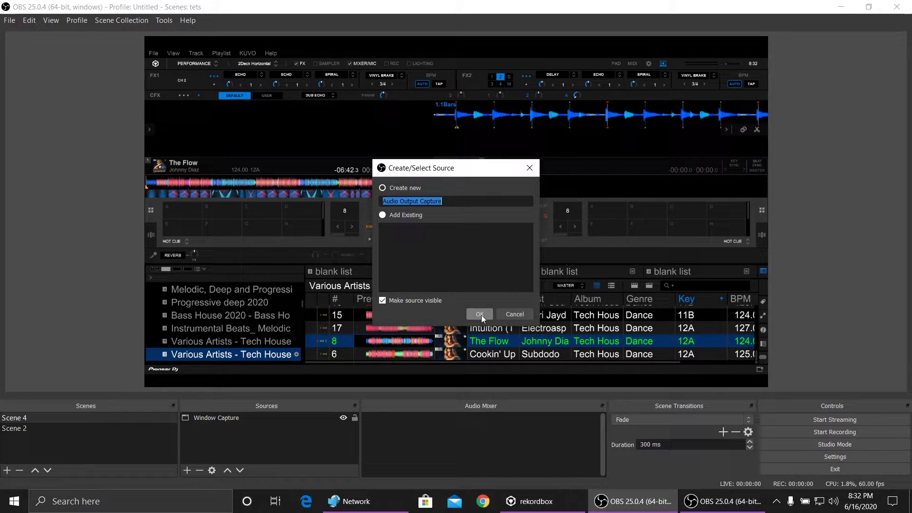
click(479, 314)
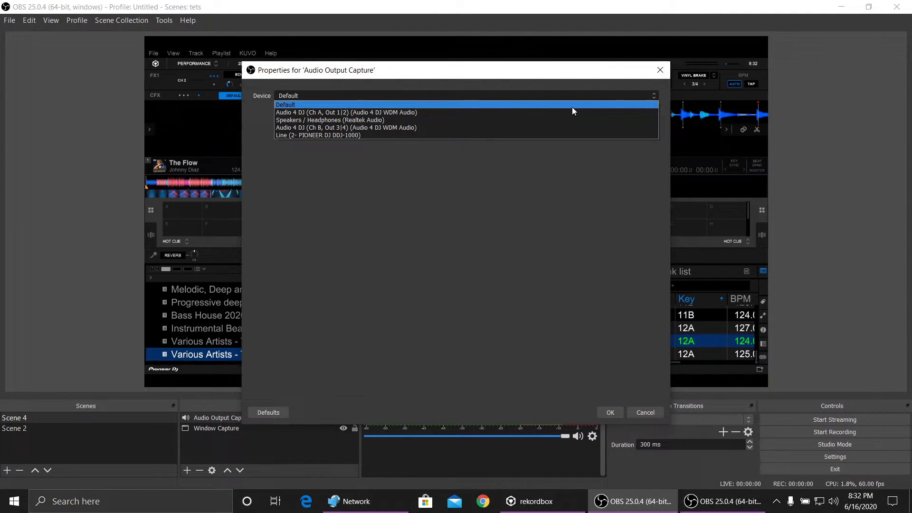
click(330, 119)
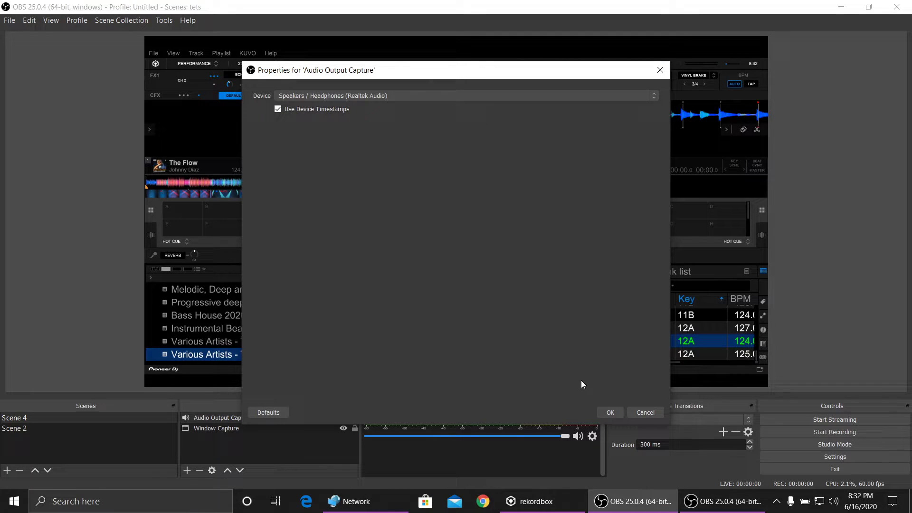
click(610, 412)
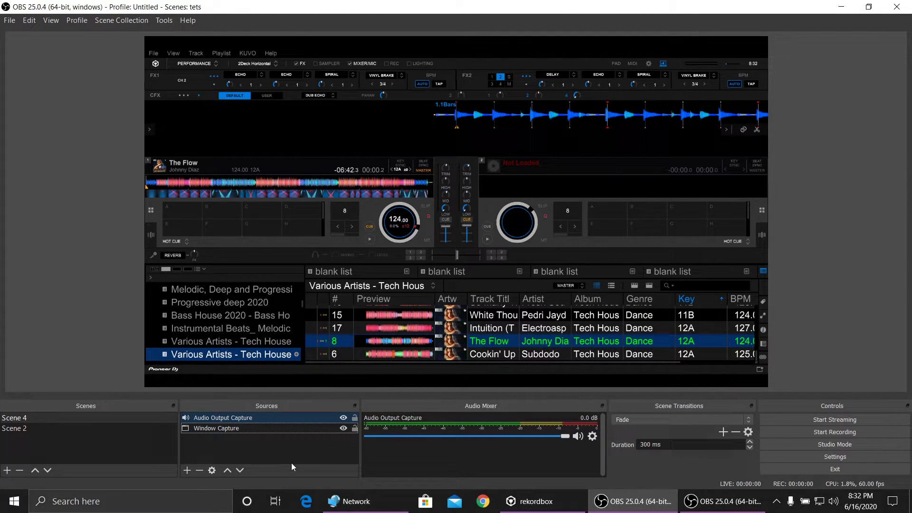